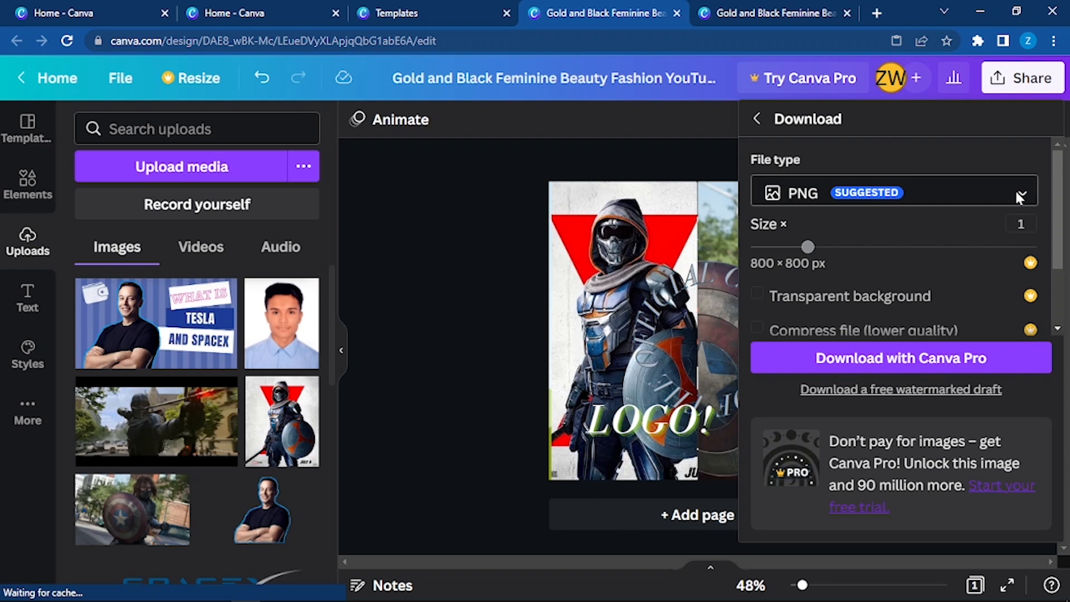
Browse the file-type list in the download settings by scrolling through its options.
click(1016, 193)
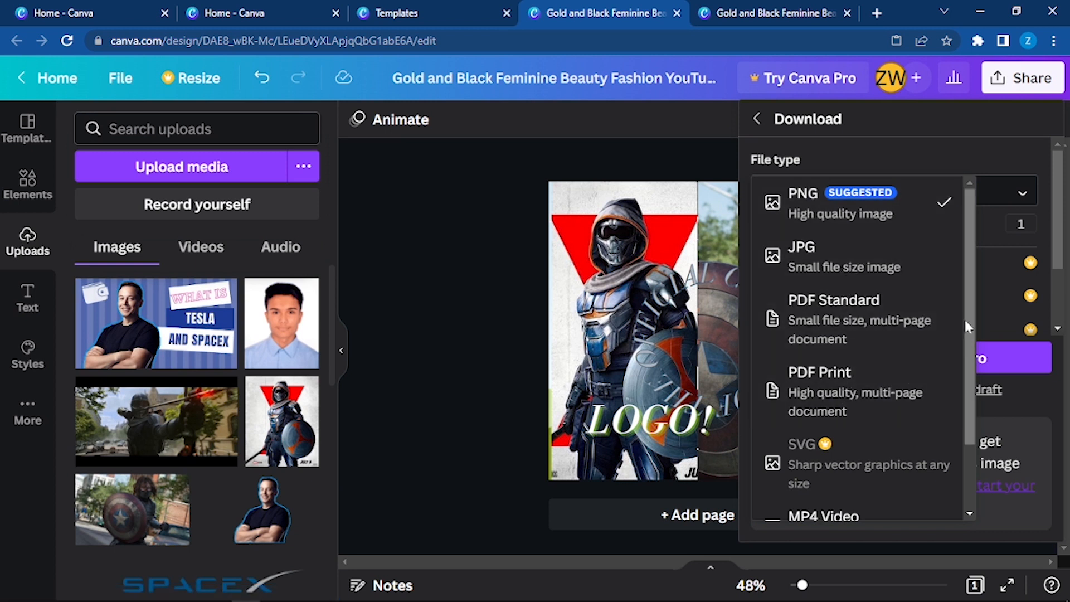
scroll(down, 3)
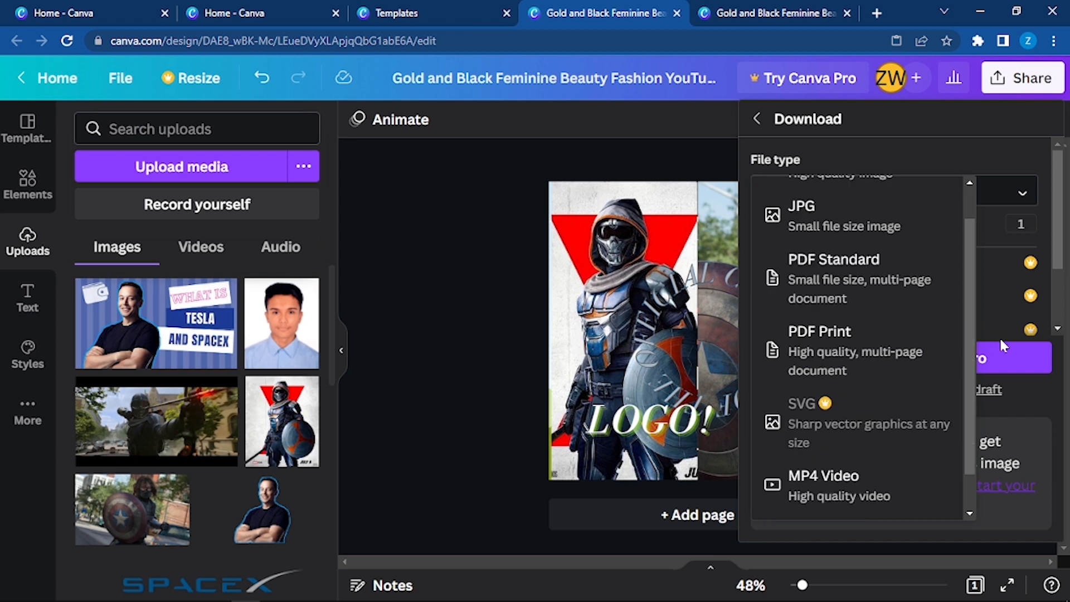
scroll(down, 3)
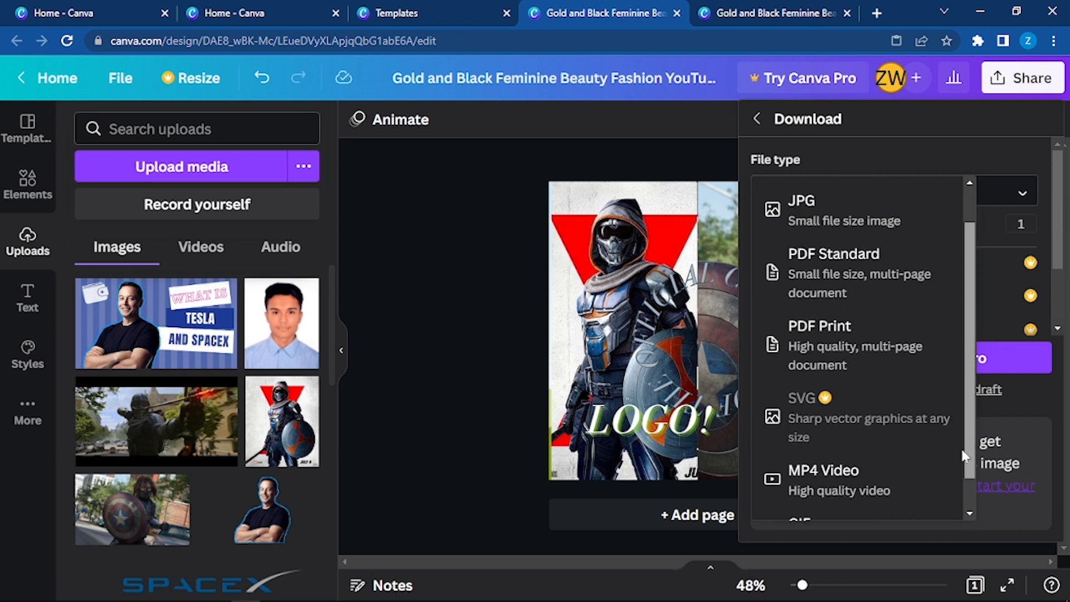
scroll(down, 3)
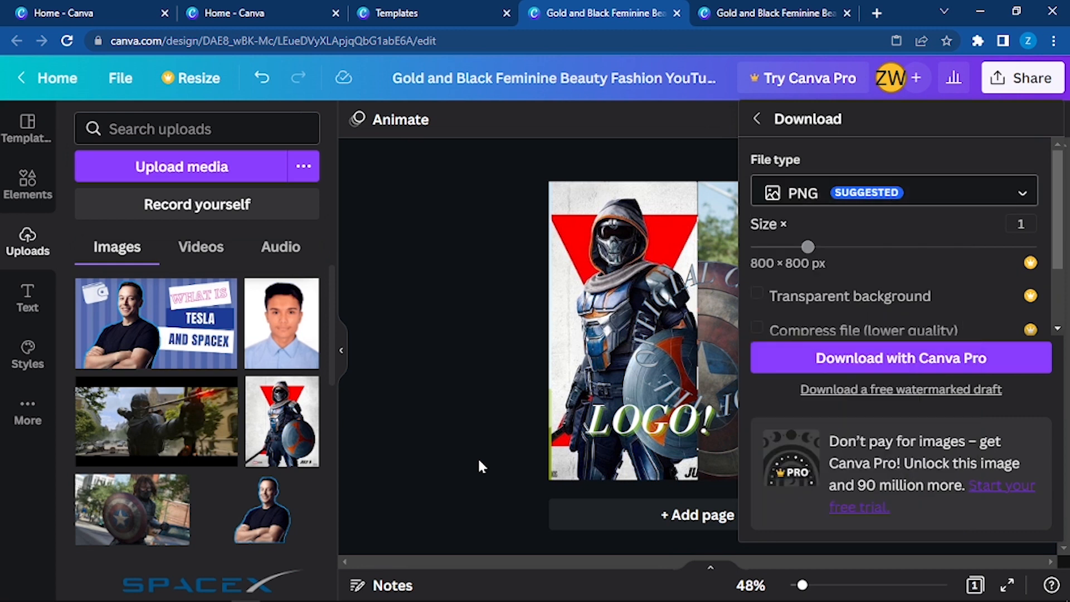
mouse_move(874, 399)
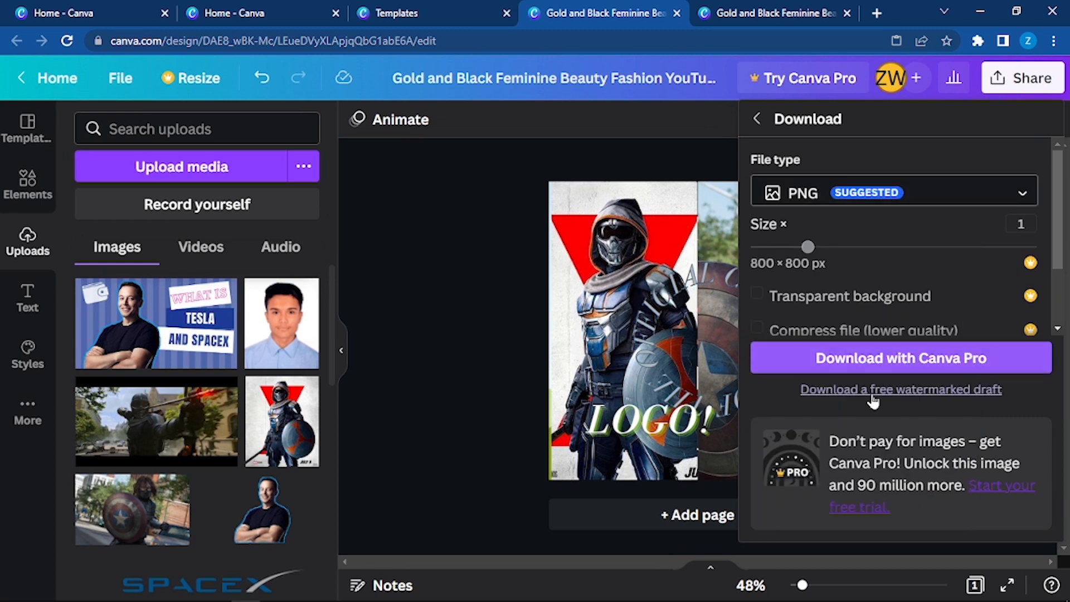
mouse_move(537, 323)
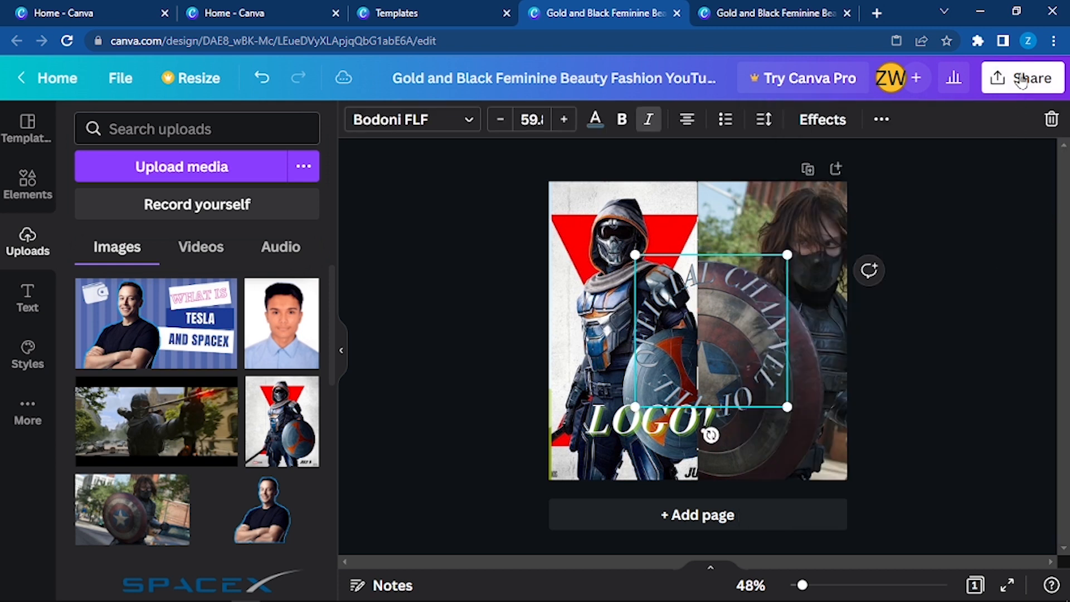
Review the Share this design panel's options, then dismiss it to show the design alone.
click(1023, 78)
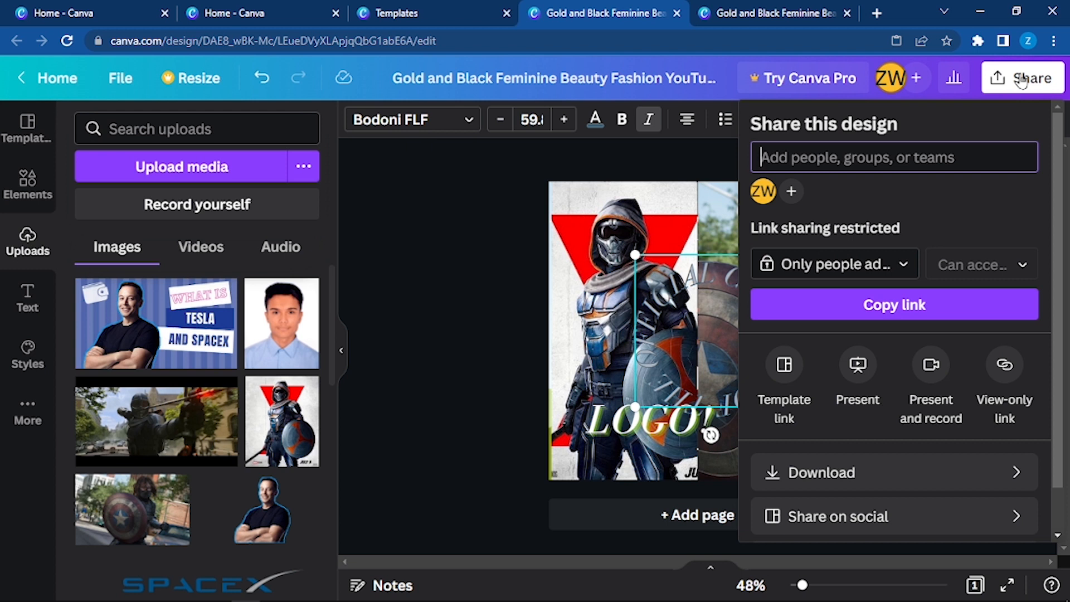
mouse_move(776, 176)
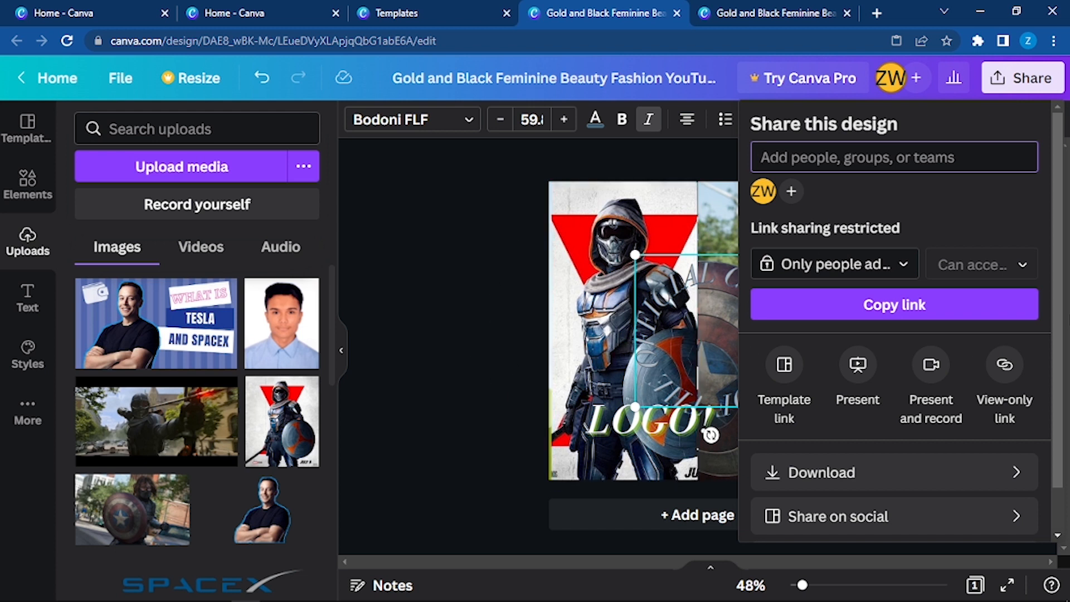
scroll(down, 3)
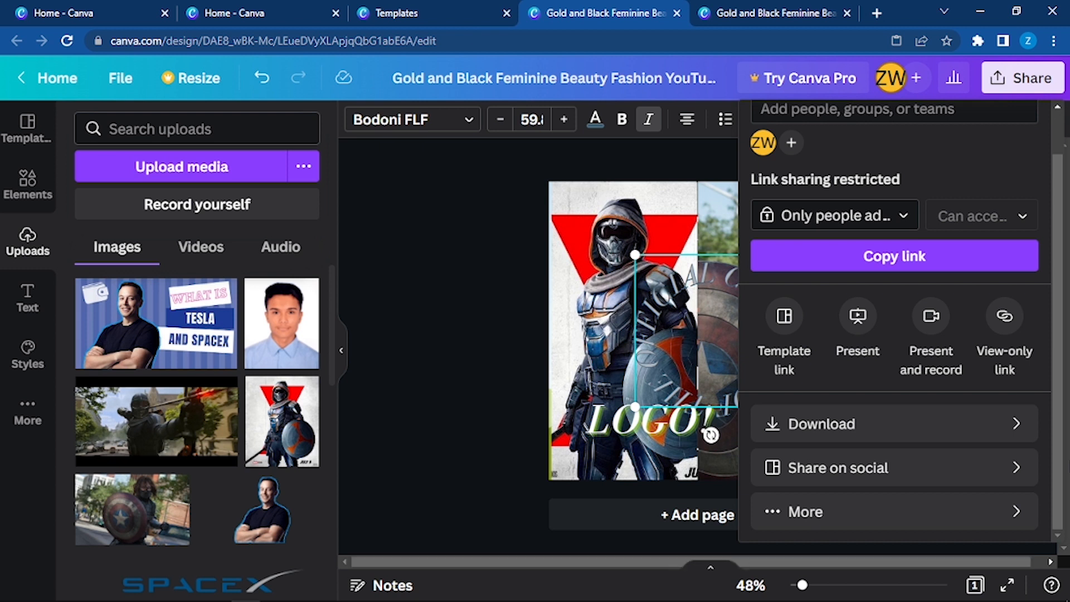
click(1022, 78)
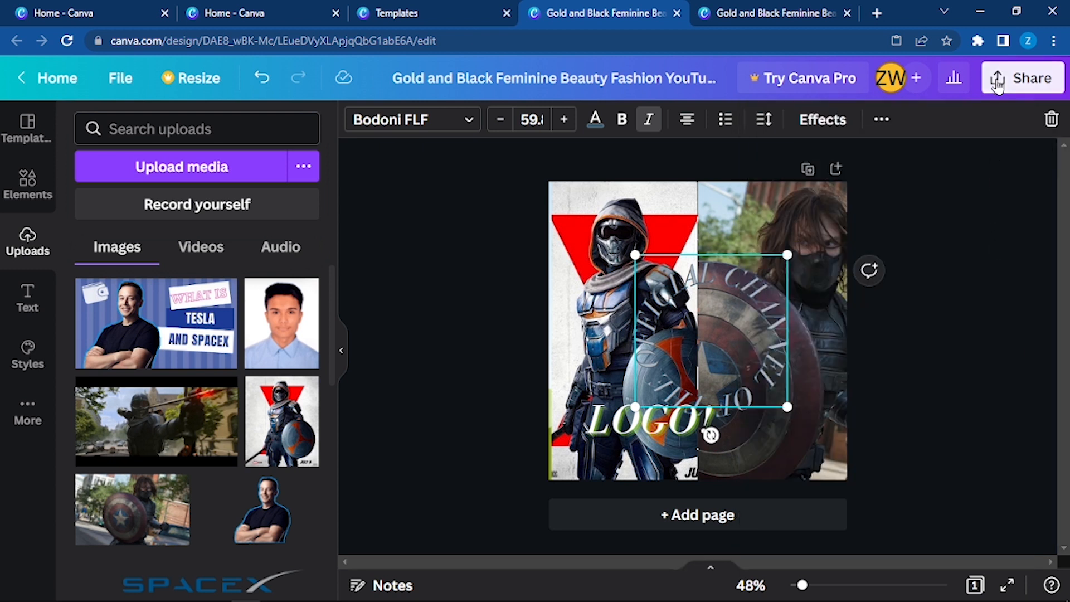
Reopen the Share panel's Download settings, showing PNG at 800 × 800 px.
click(1022, 78)
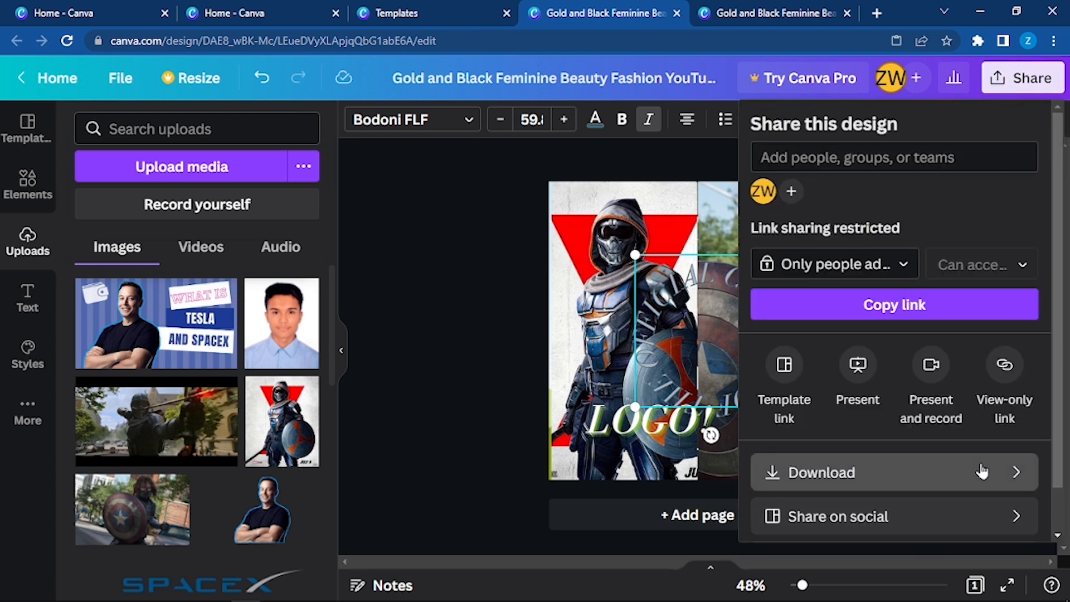
click(819, 472)
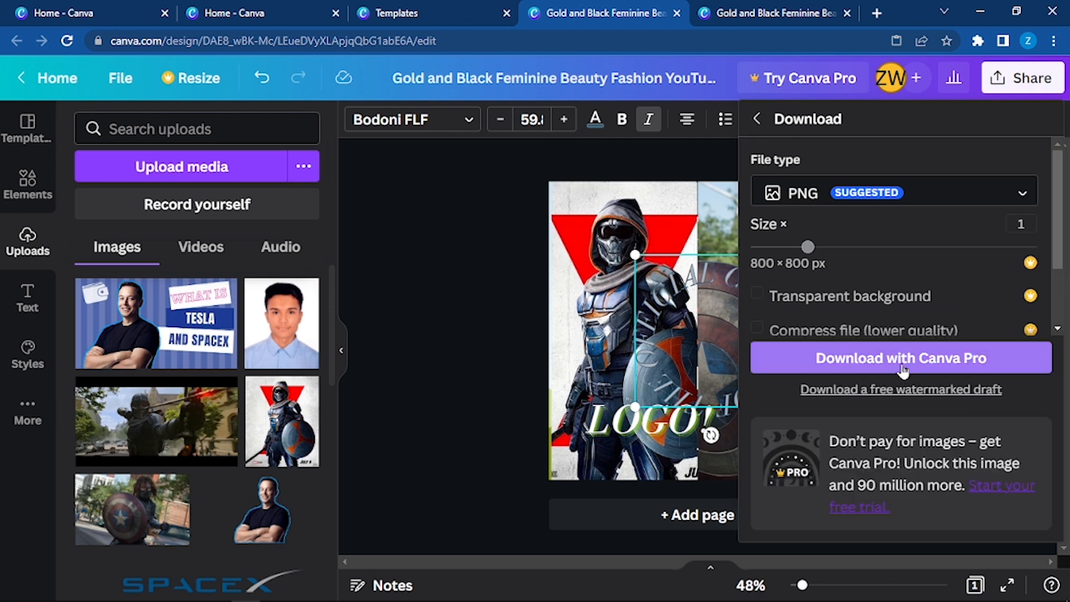
mouse_move(896, 415)
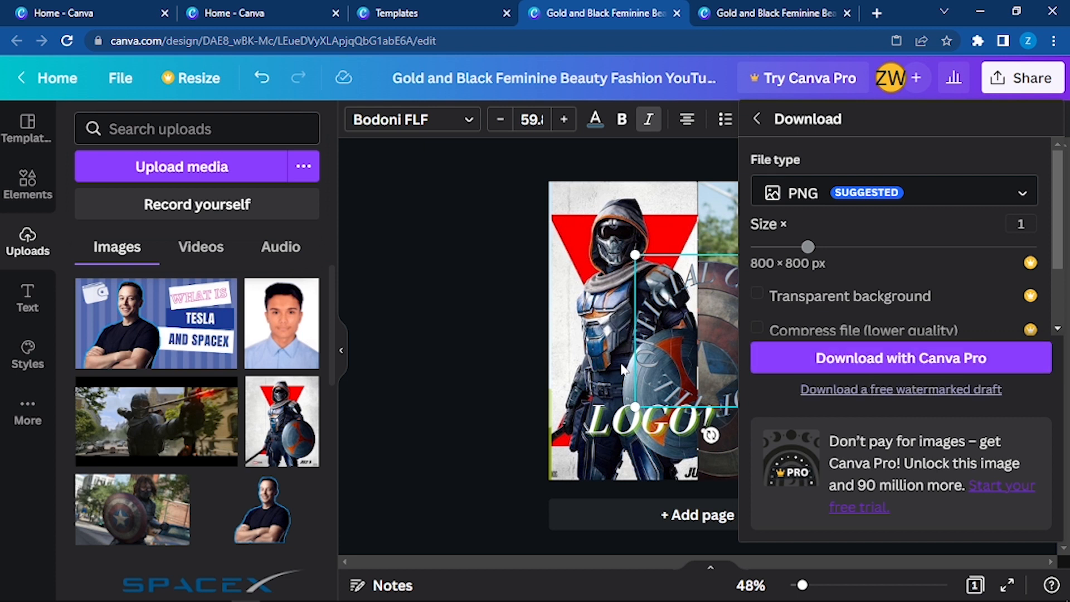
mouse_move(936, 392)
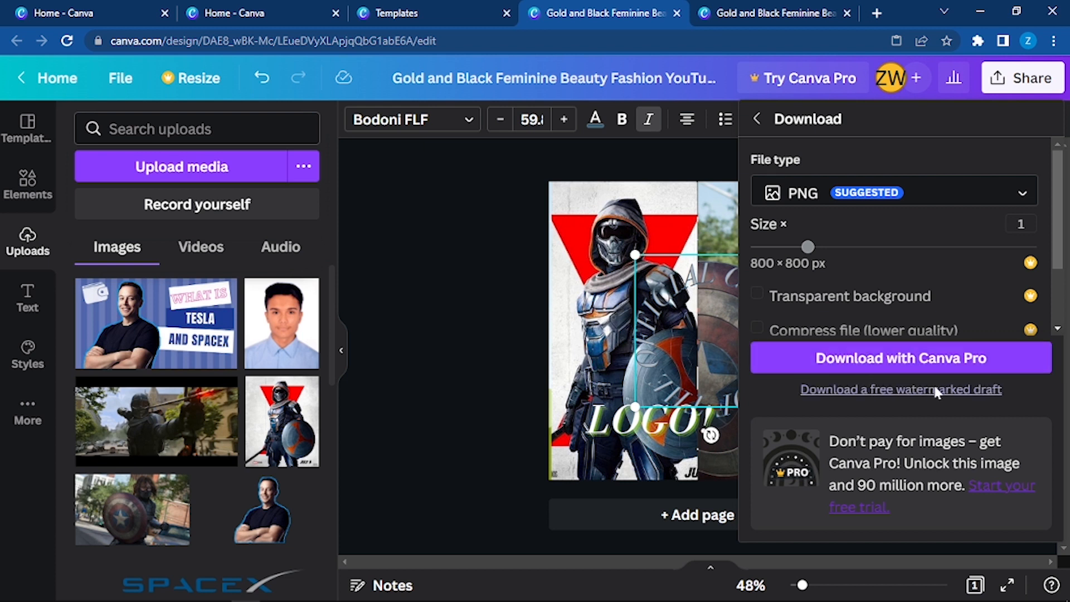
Download the Gold and Black LOGO! design as a free watermarked PNG draft.
click(900, 389)
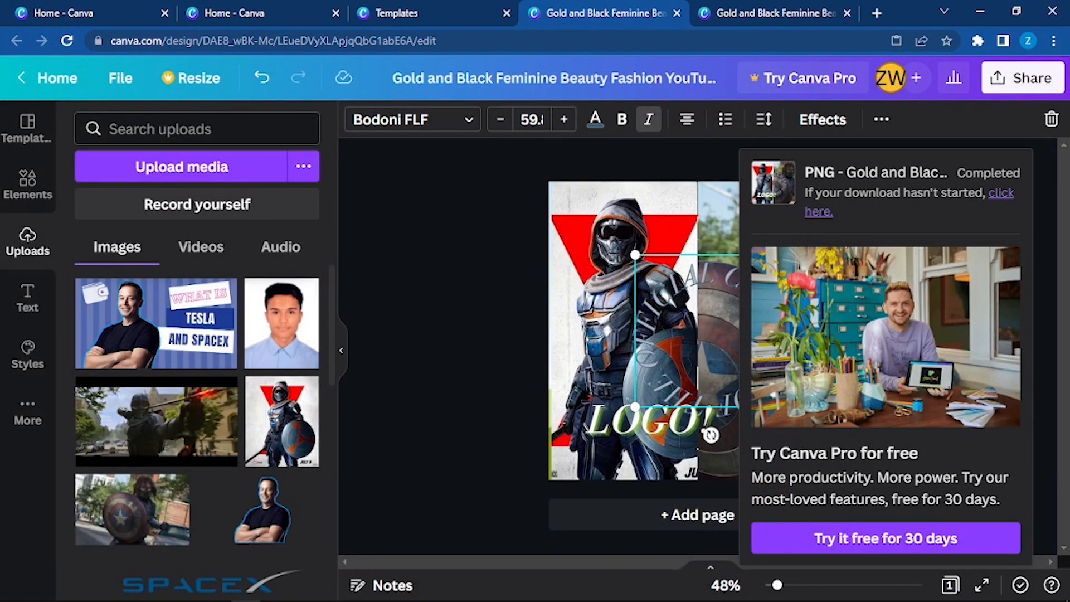
mouse_move(444, 335)
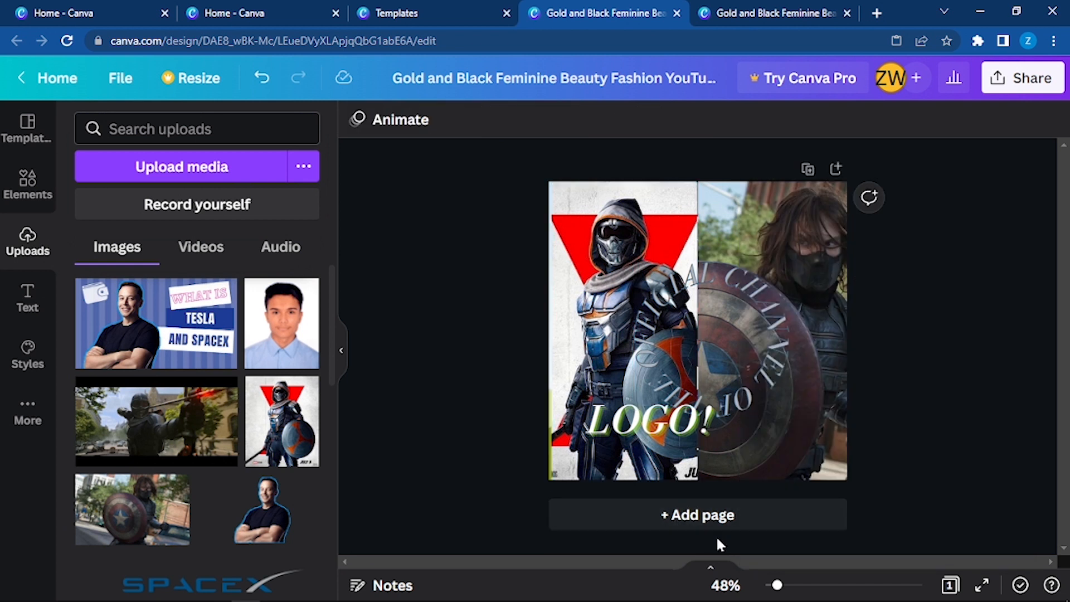
mouse_move(1054, 549)
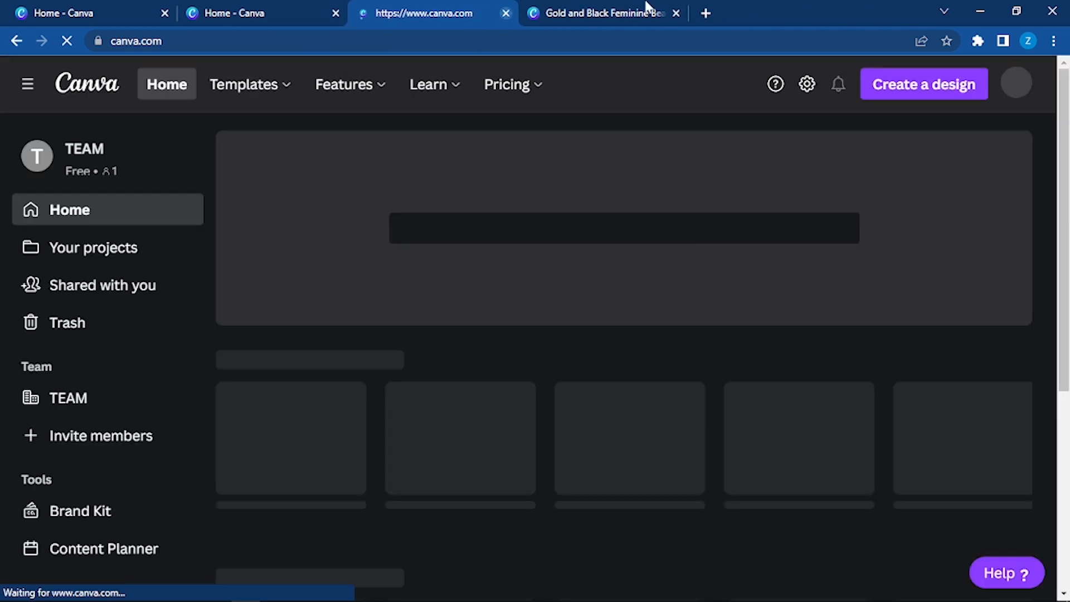
mouse_move(675, 21)
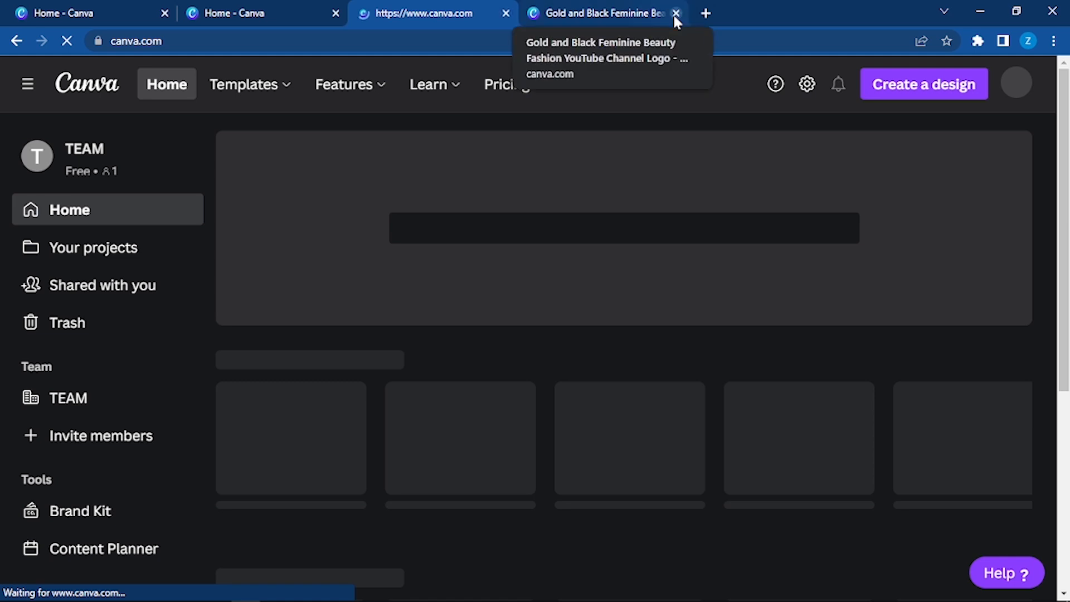
mouse_move(477, 41)
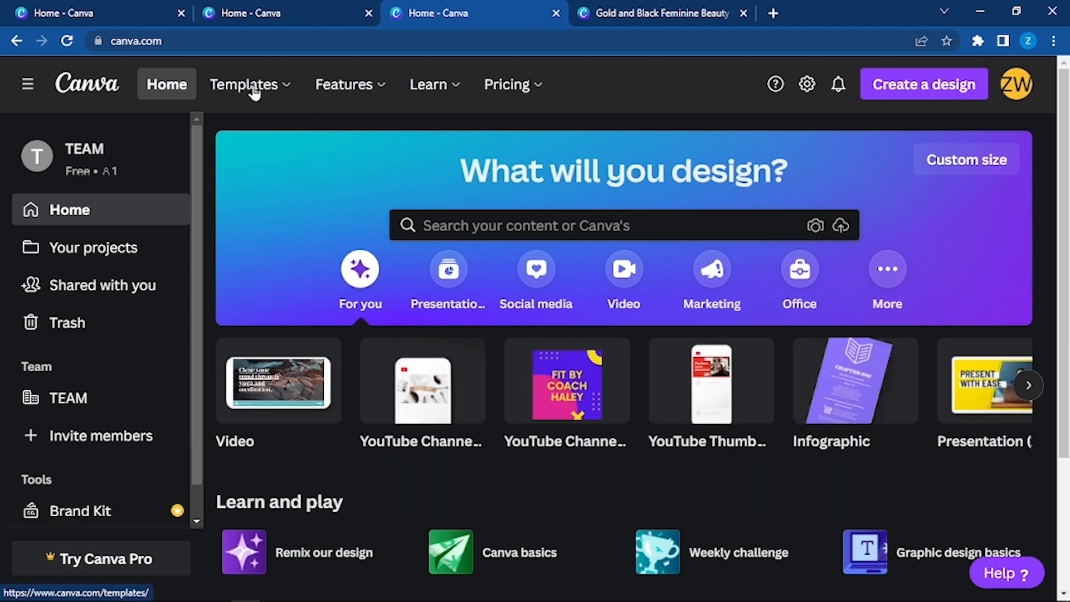
click(344, 83)
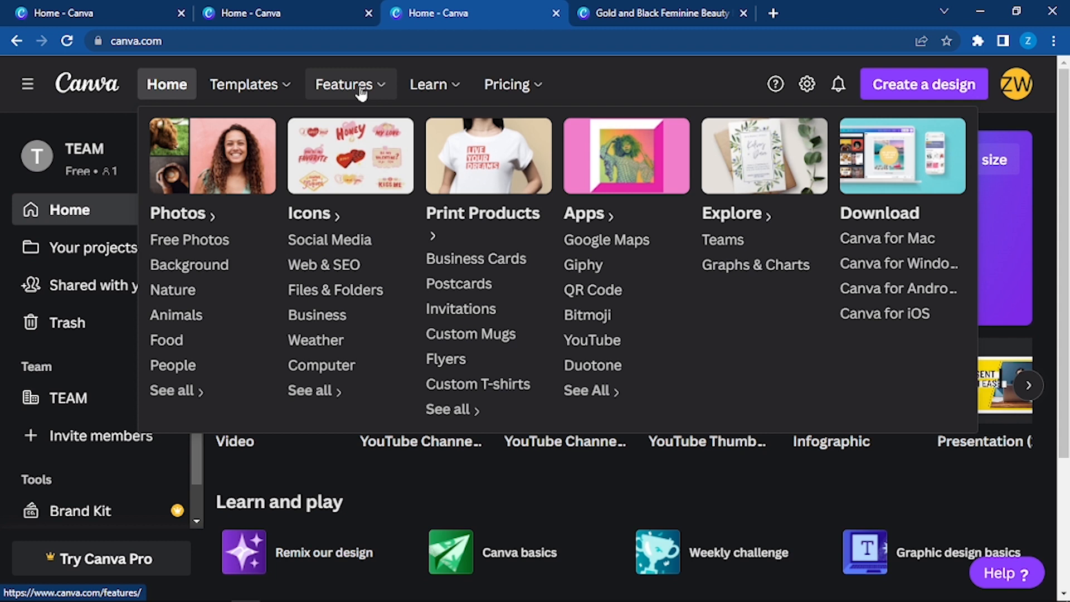
mouse_move(421, 116)
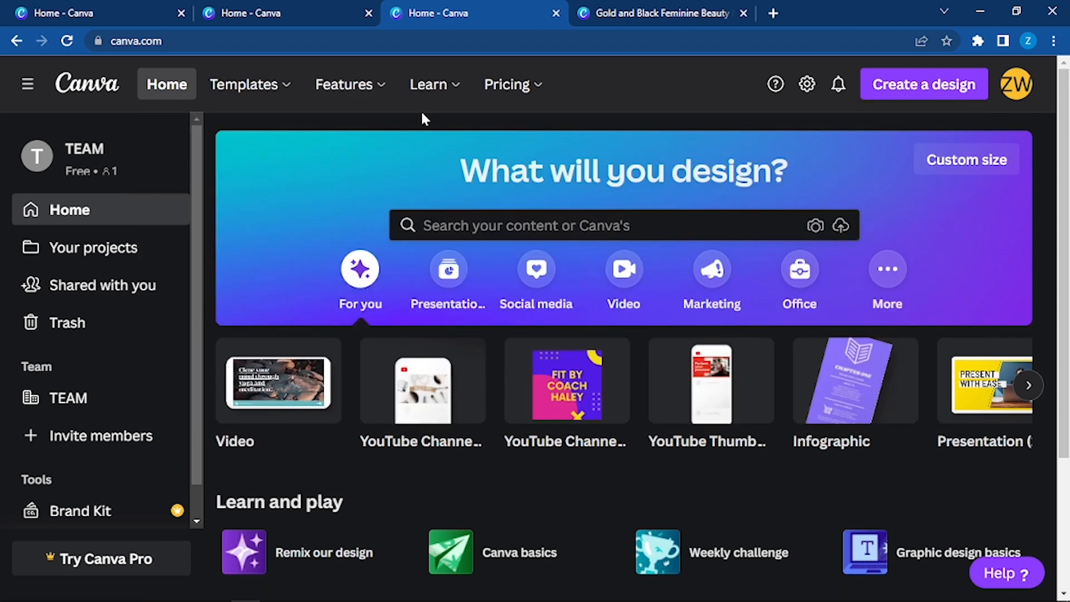
click(344, 83)
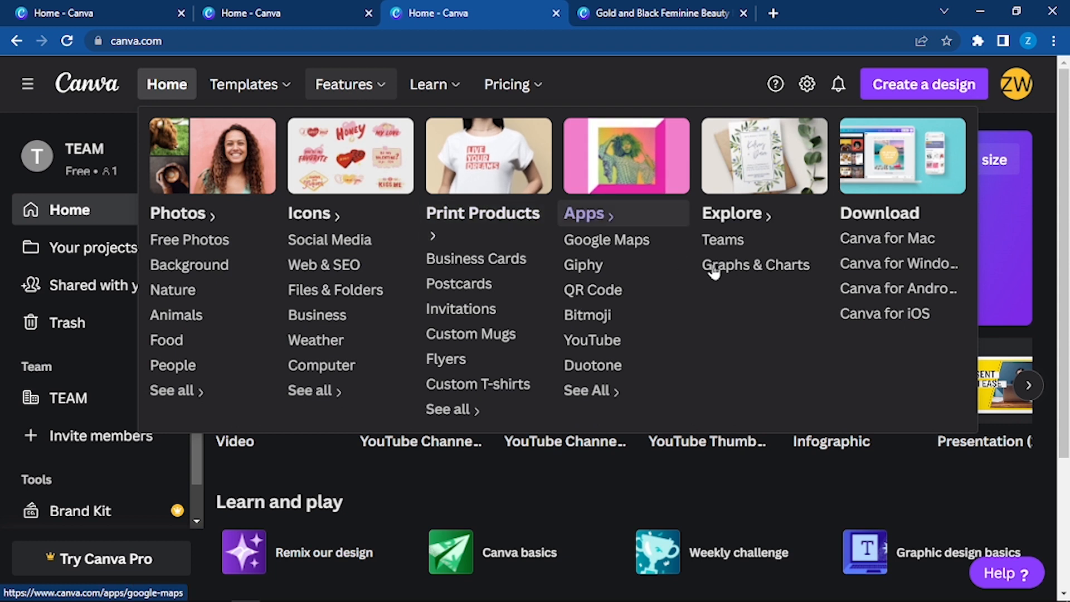
mouse_move(754, 265)
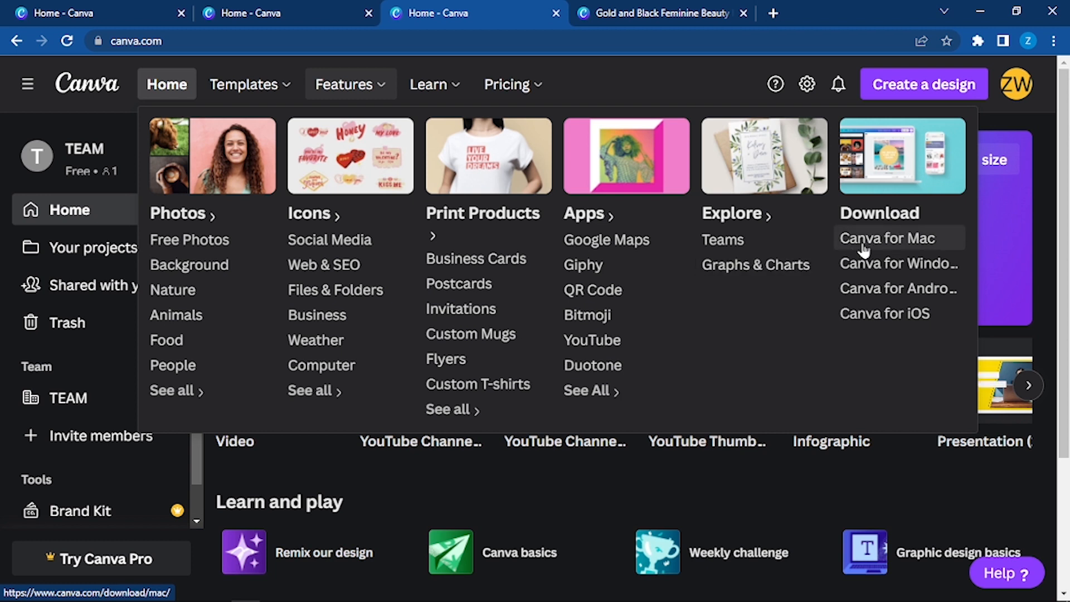
mouse_move(884, 313)
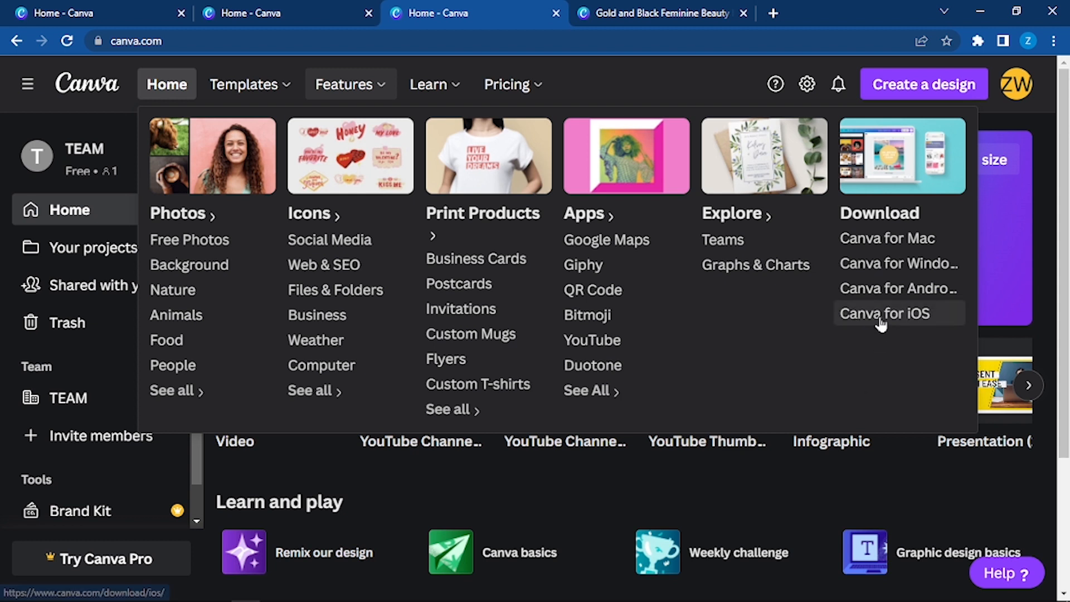
mouse_move(898, 287)
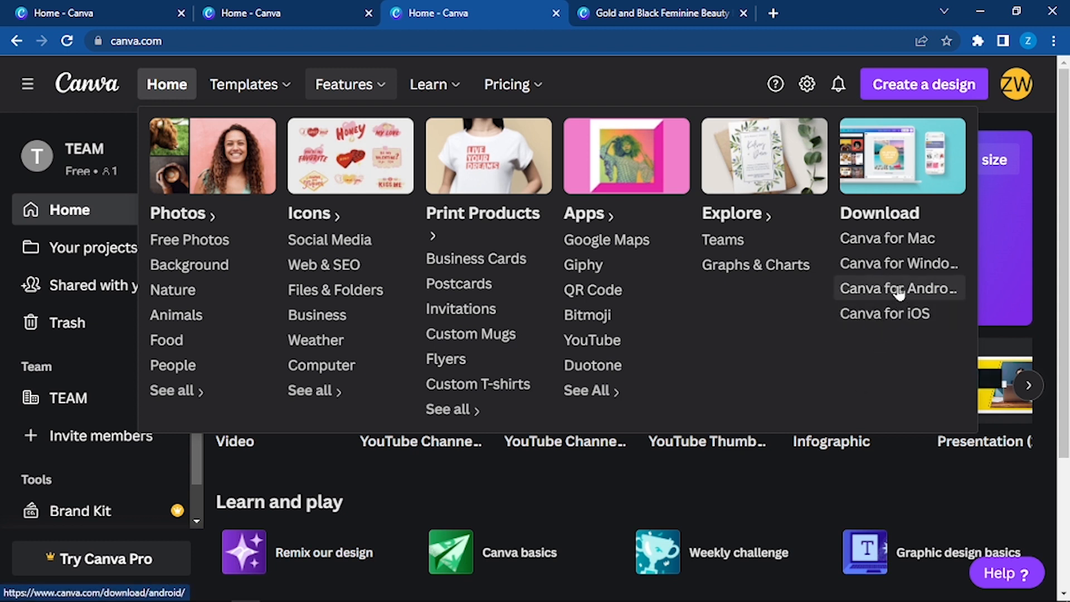
mouse_move(887, 238)
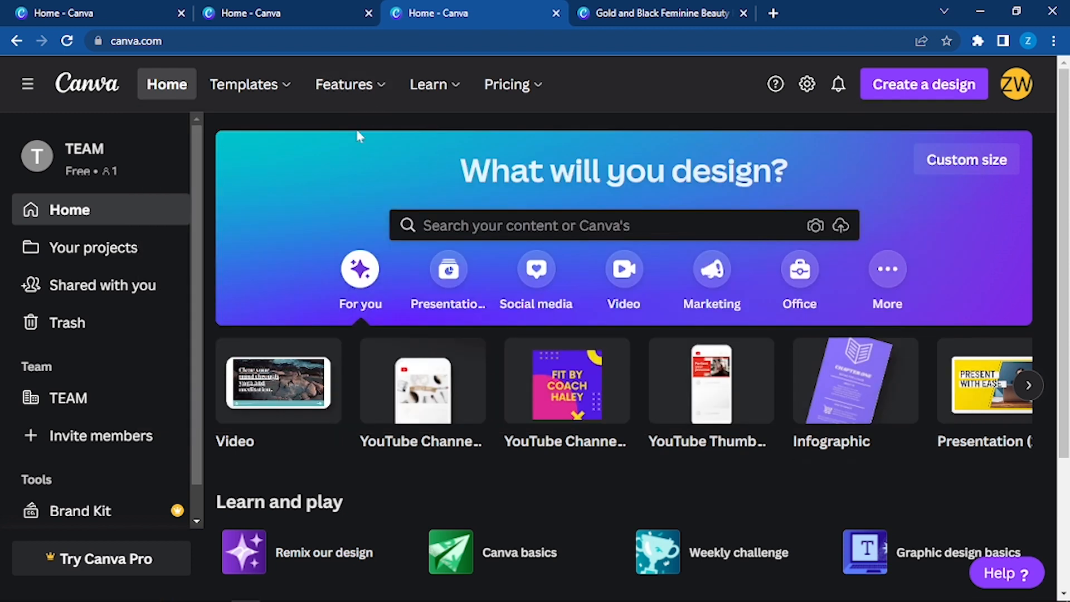
Show the Learn menu's courses, tutorials and blog topics on the home page.
click(344, 84)
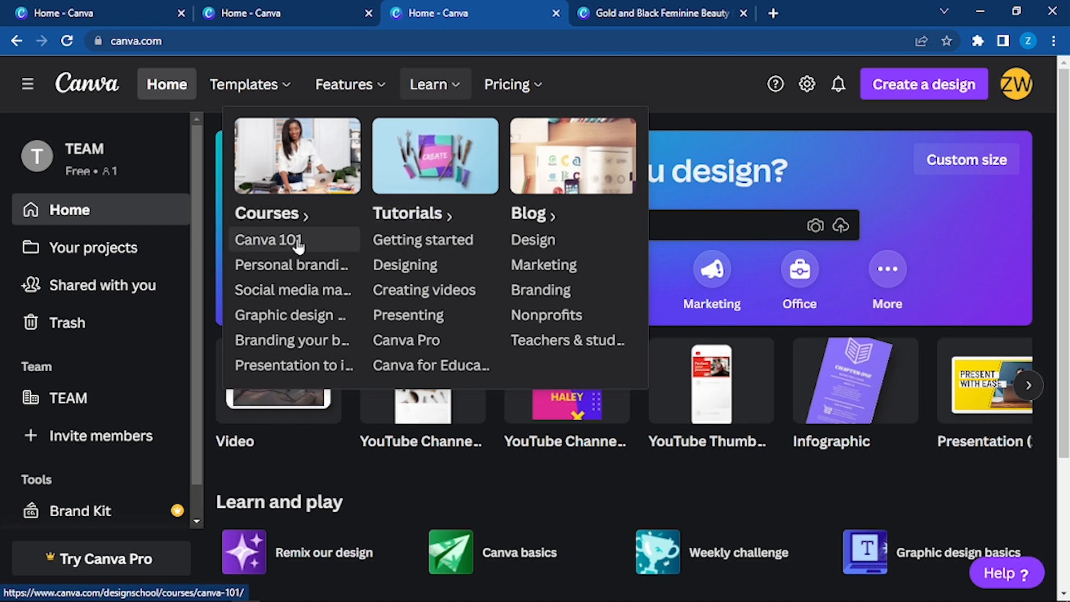
mouse_move(291, 265)
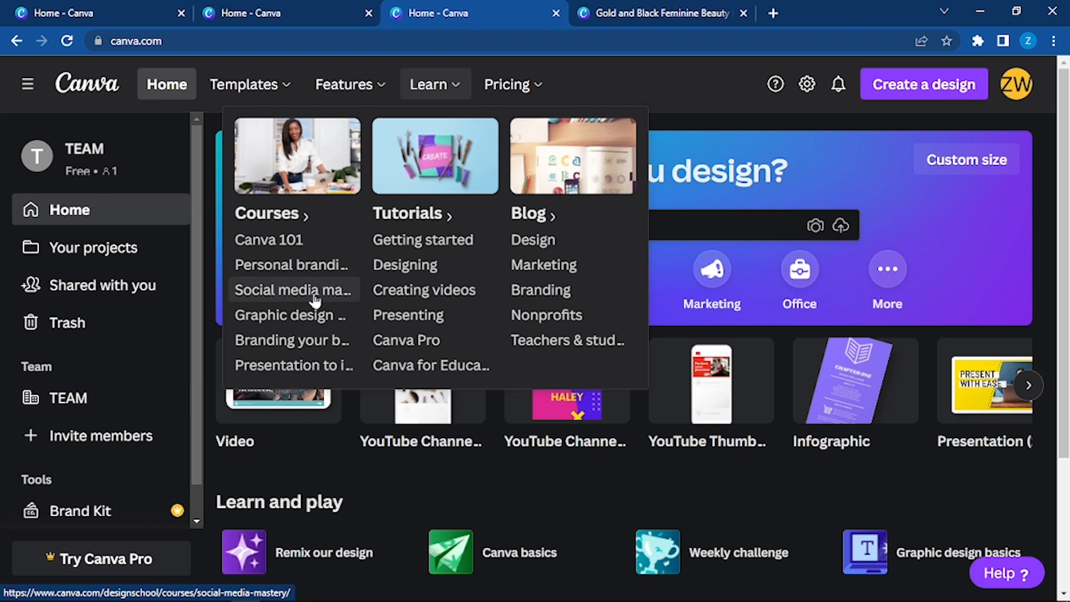
mouse_move(293, 365)
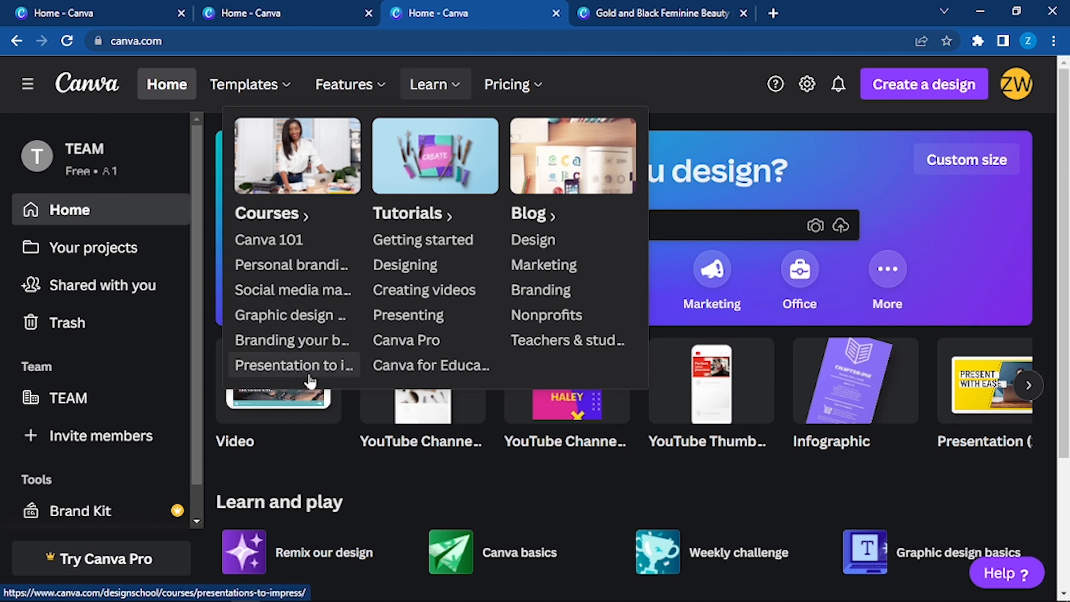